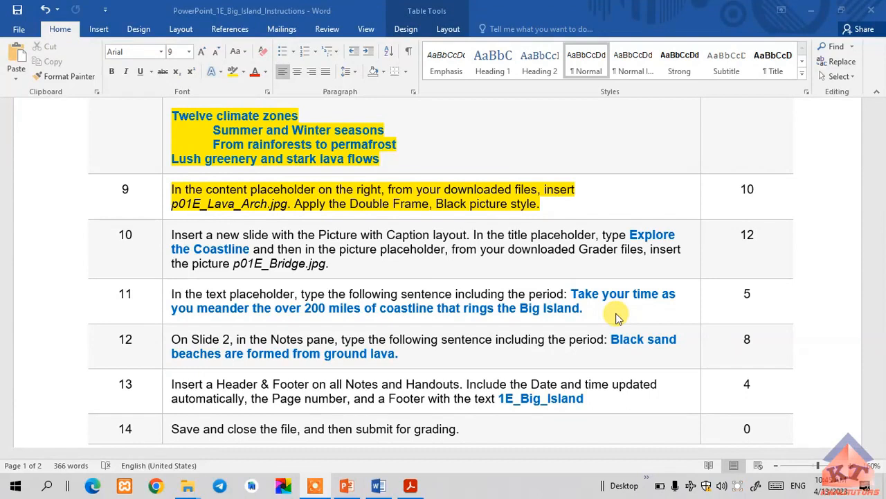
pyautogui.moveTo(200, 219)
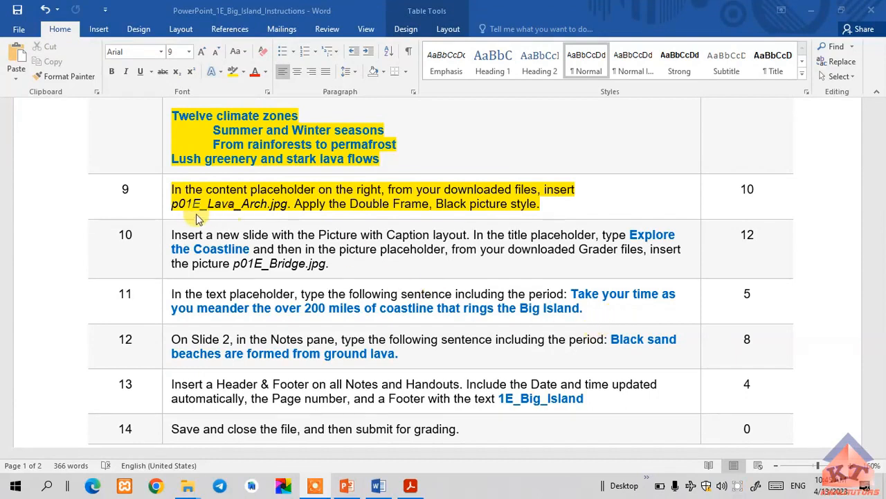
pyautogui.moveTo(197, 252)
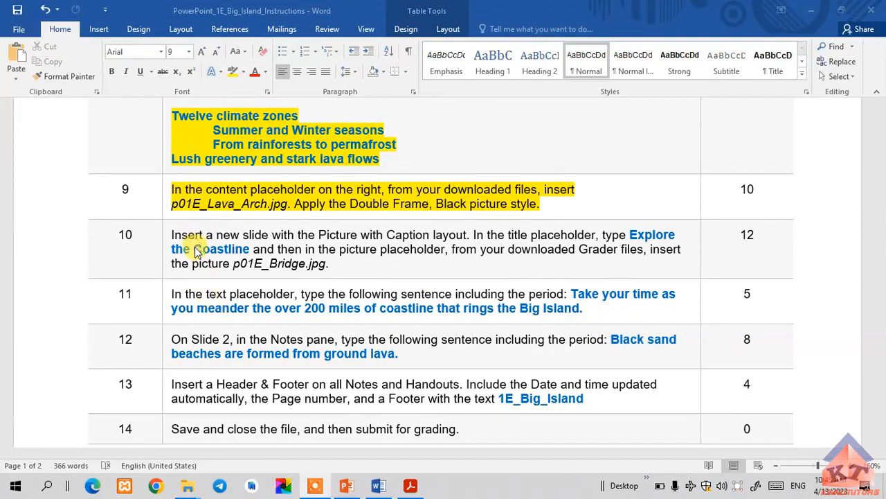
pyautogui.moveTo(308, 243)
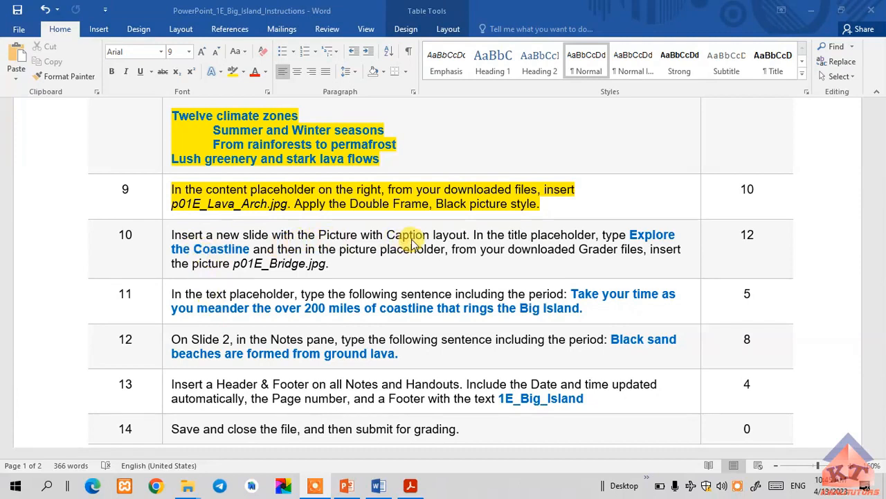
pyautogui.moveTo(459, 238)
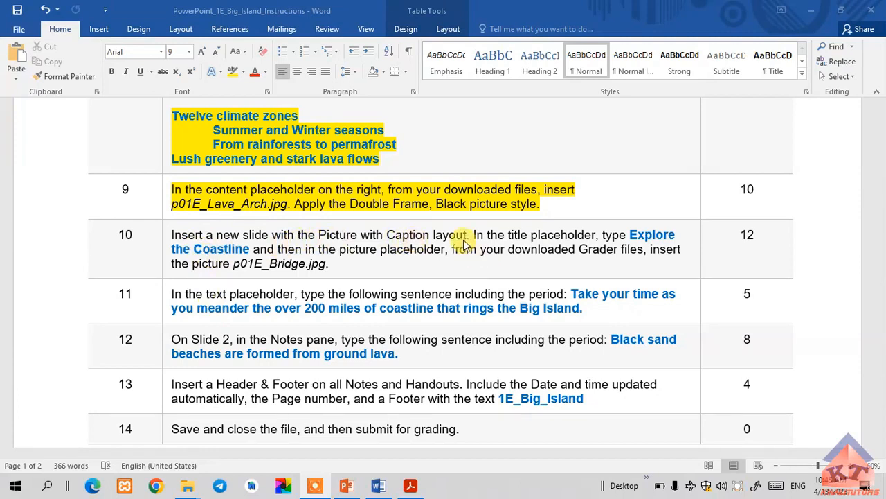
pyautogui.moveTo(599, 249)
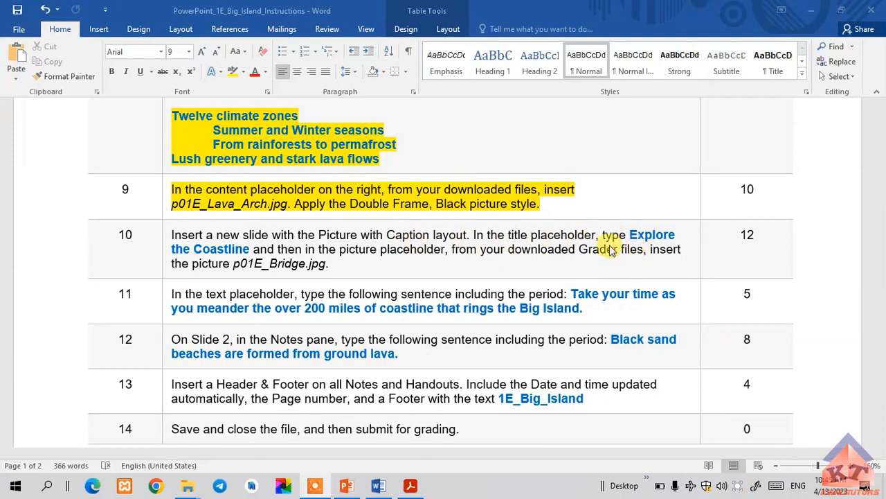
pyautogui.moveTo(207, 260)
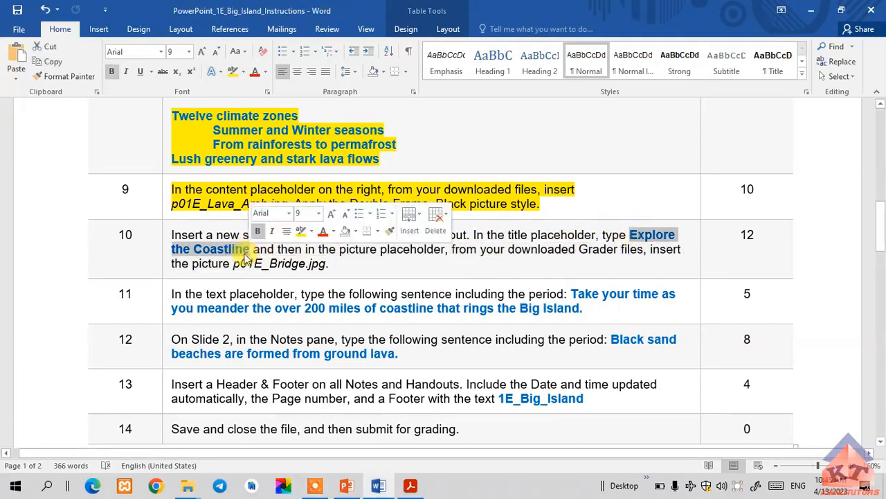
# Copy the phrase 'Explore the Coastline' from step 10 of the Word instructions
pyautogui.rightClick(229, 249)
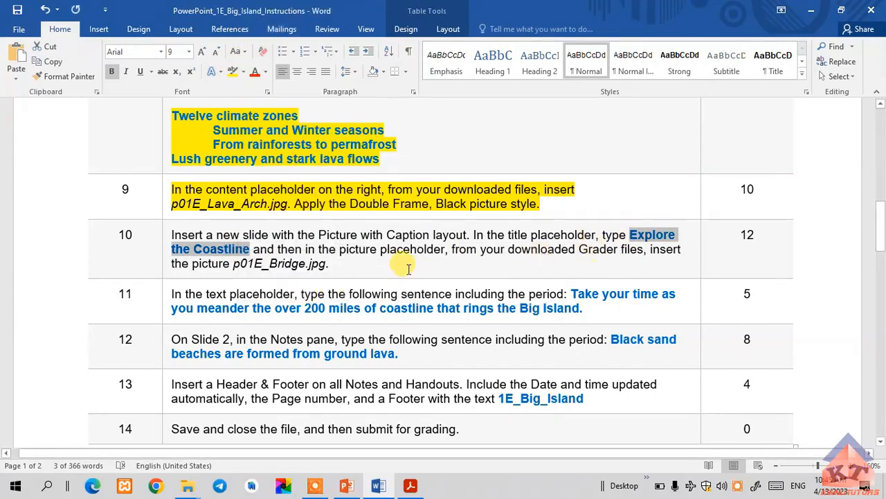
pyautogui.moveTo(214, 248)
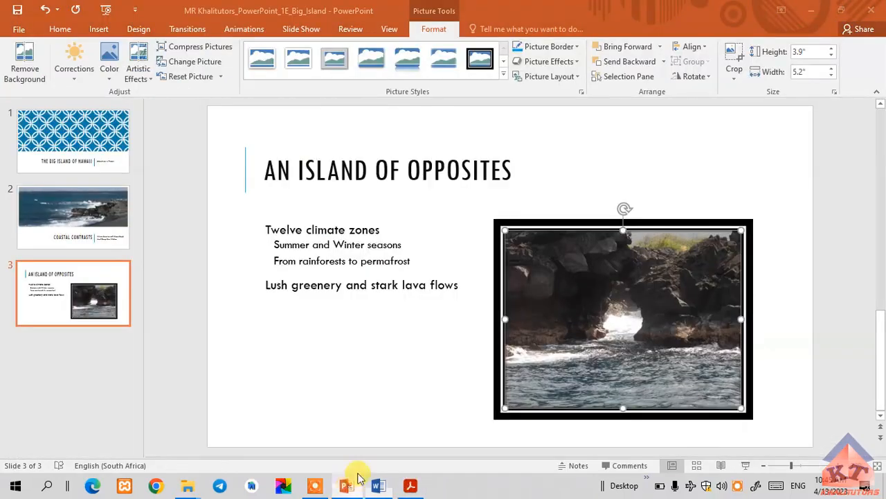
# Add a Picture with Caption slide and paste 'Explore the Coastline' as its title
pyautogui.click(61, 27)
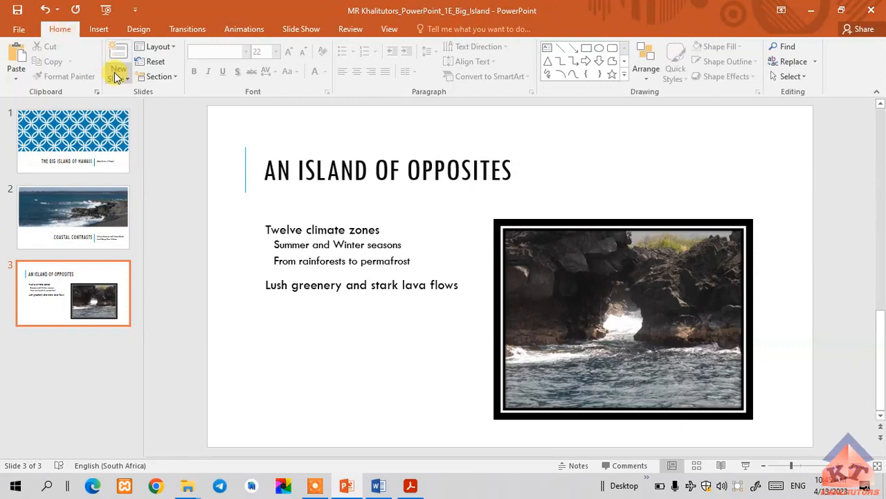
pyautogui.moveTo(118, 67)
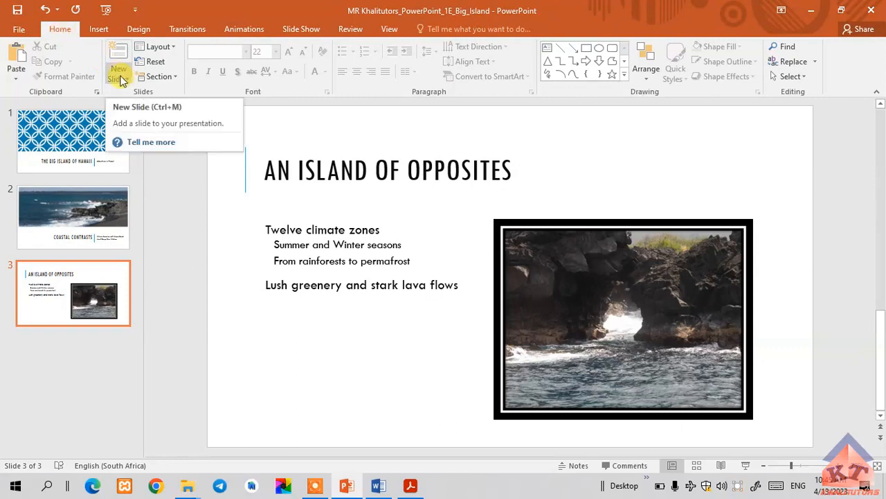
pyautogui.click(118, 76)
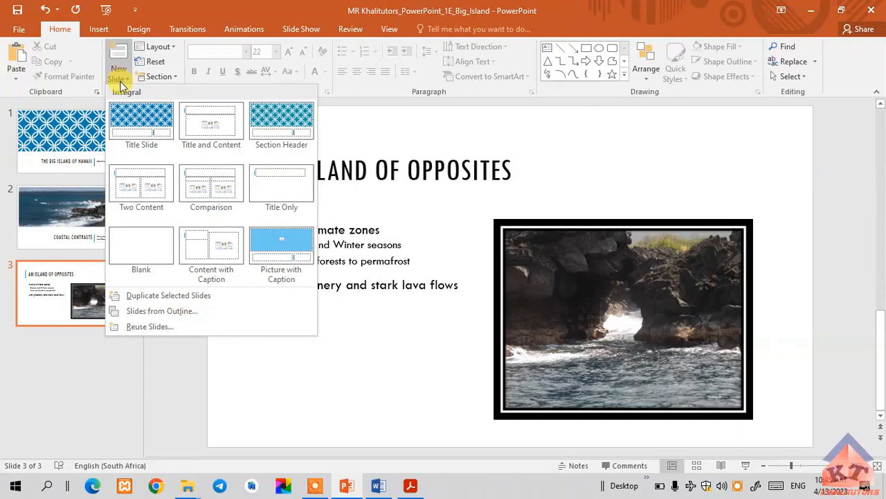
pyautogui.click(281, 246)
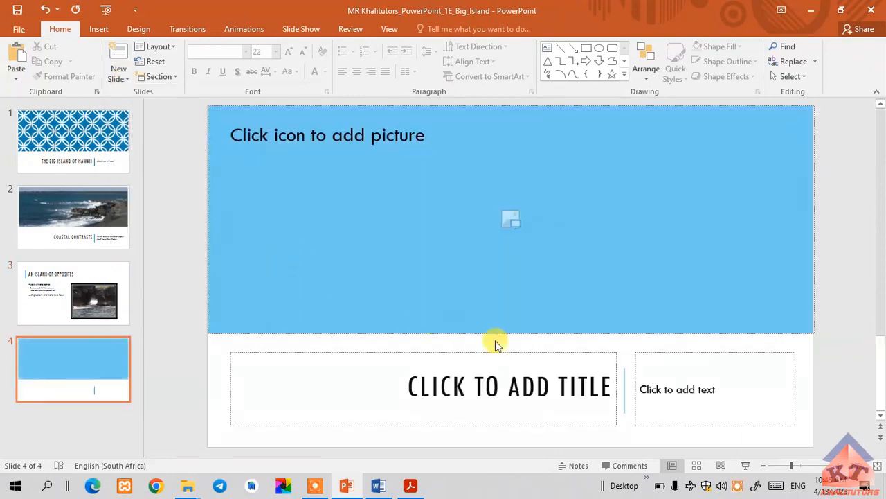
pyautogui.click(510, 385)
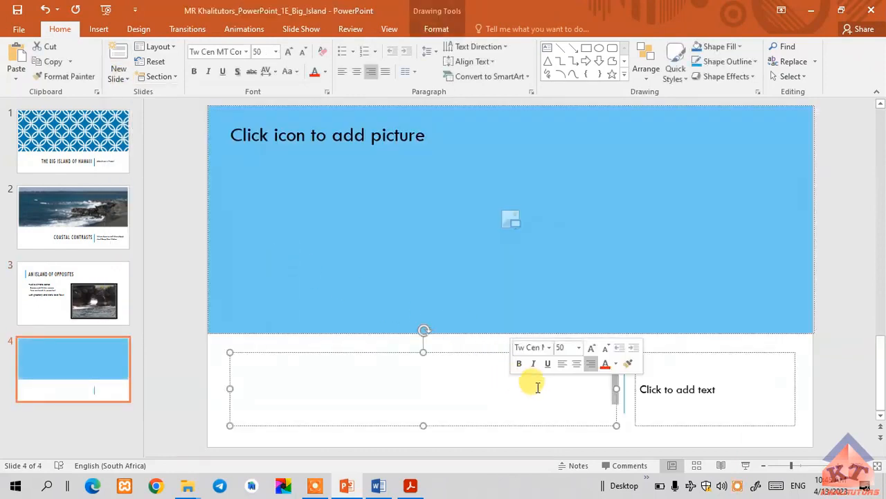
pyautogui.rightClick(537, 388)
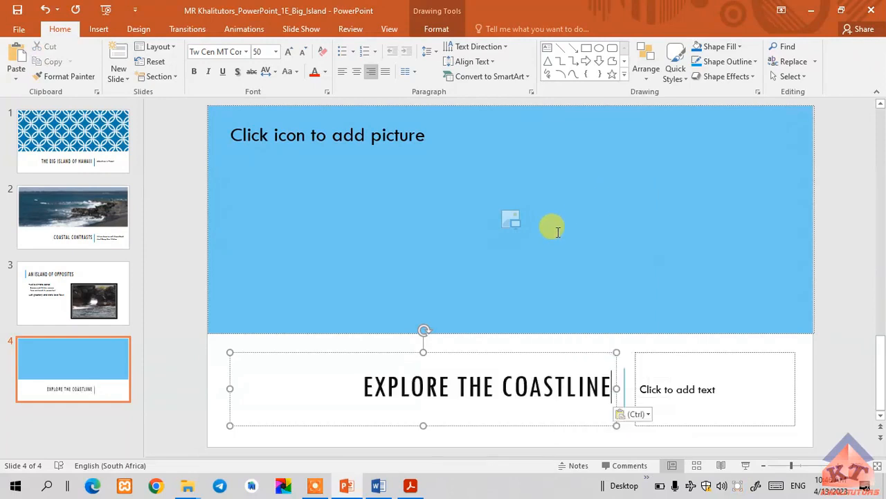
pyautogui.moveTo(395, 482)
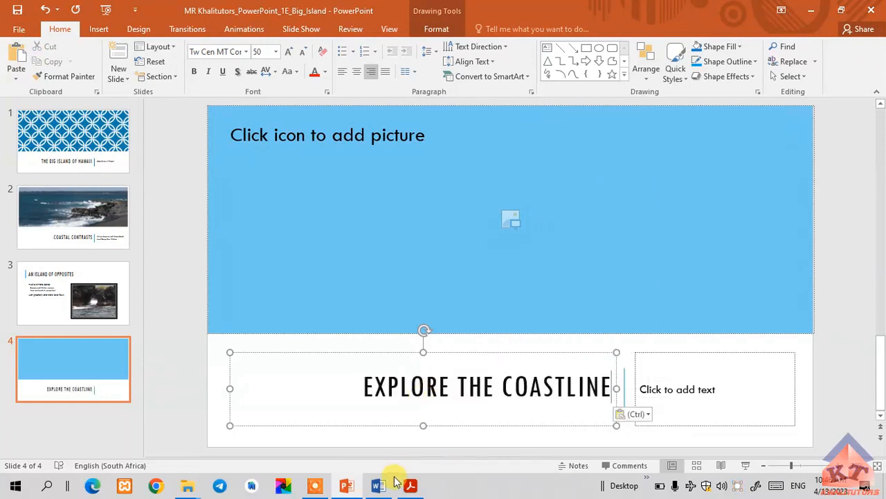
# Return to the Word instructions and mark 'Bridge' in the file name p01E_Bridge.jpg
pyautogui.click(378, 485)
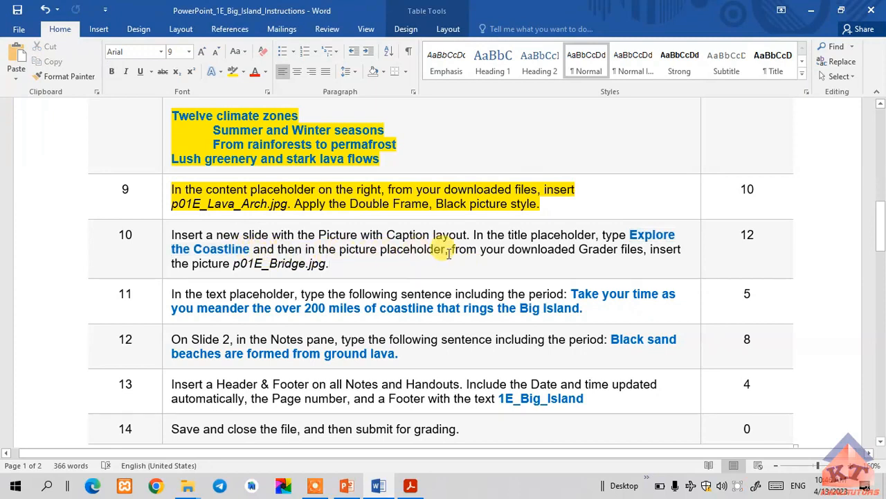
pyautogui.moveTo(597, 249)
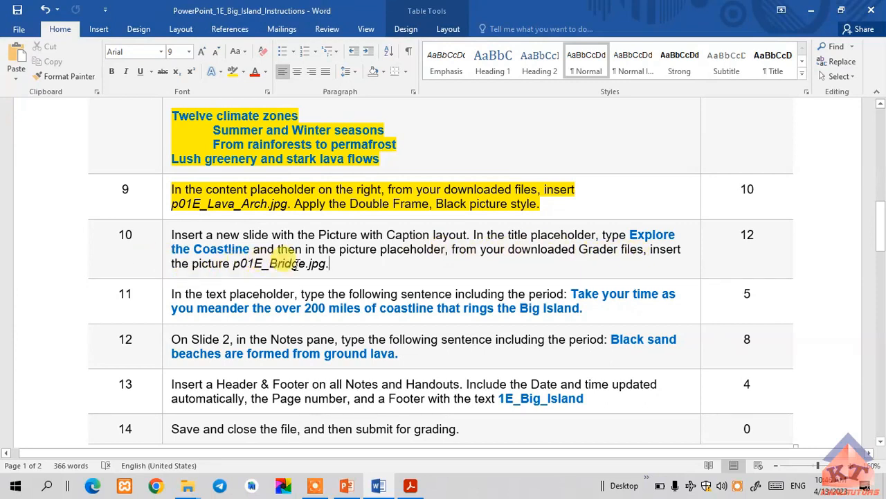
pyautogui.doubleClick(284, 263)
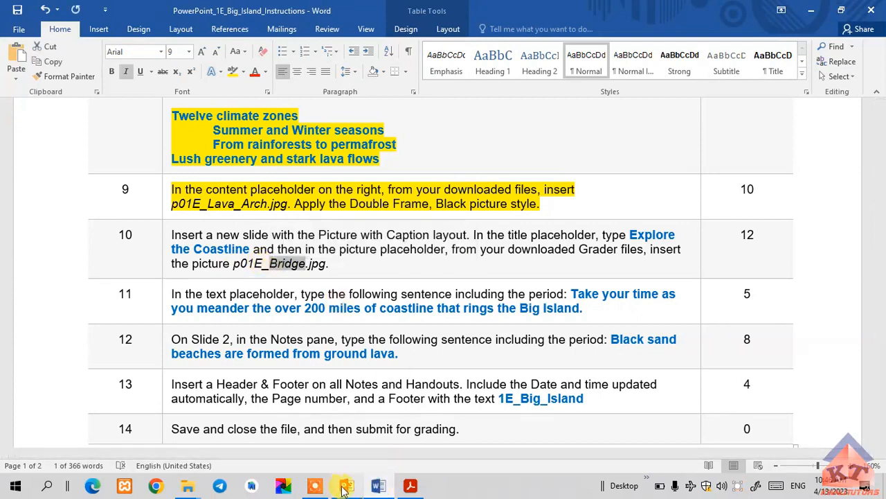
# Insert the p01E_Bridge picture into slide 4's placeholder, then go back to Word
pyautogui.click(346, 485)
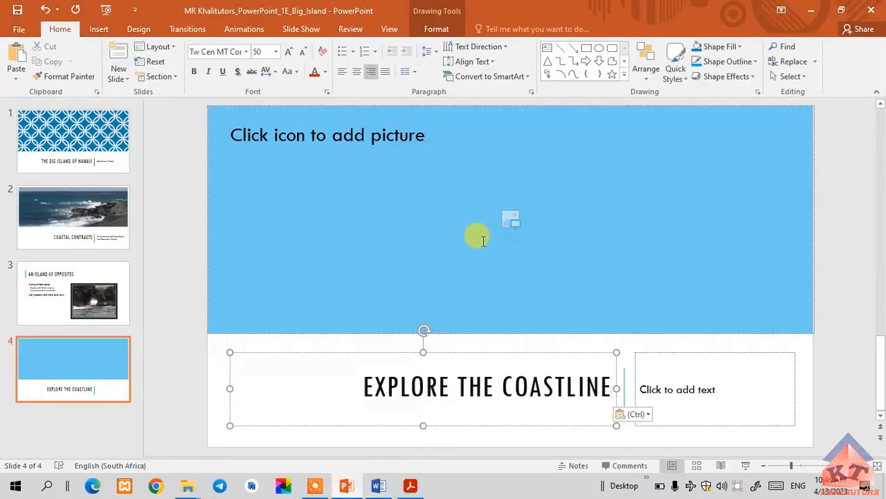
pyautogui.click(510, 220)
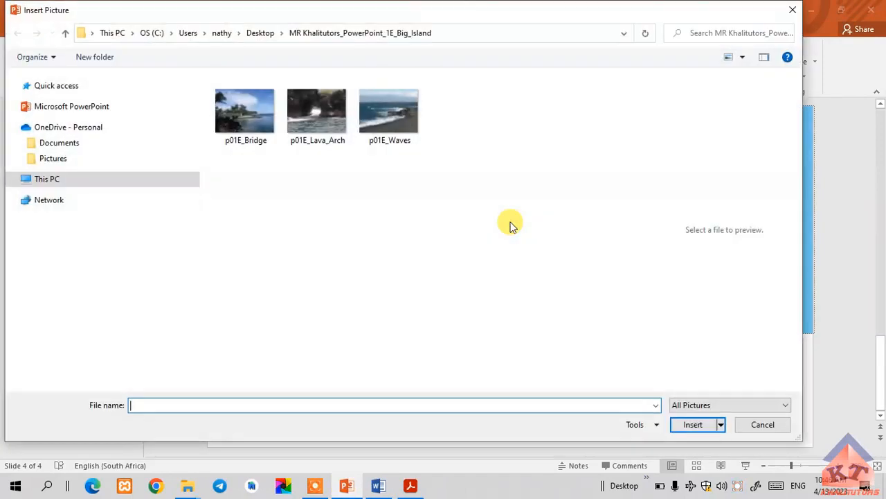
pyautogui.click(47, 179)
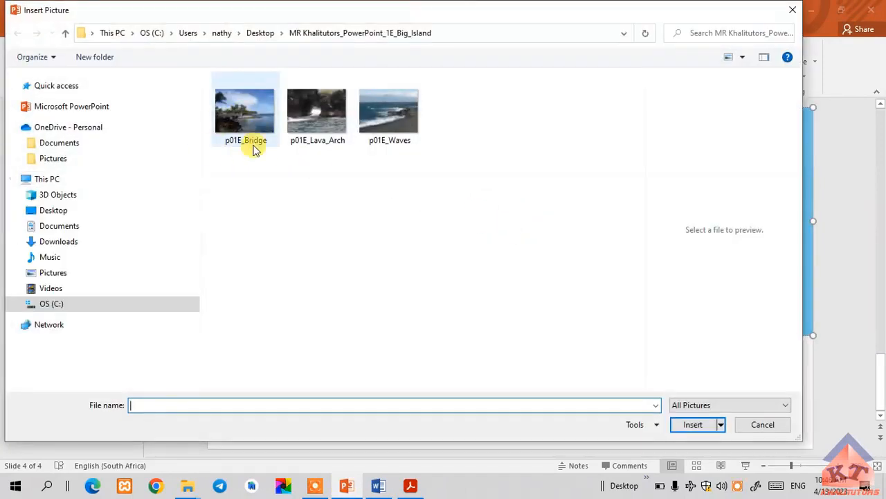
pyautogui.click(245, 109)
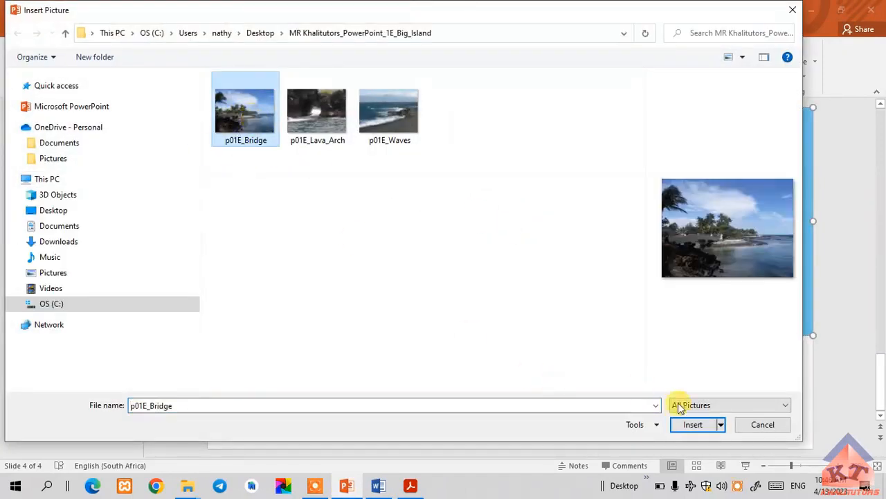
pyautogui.click(692, 423)
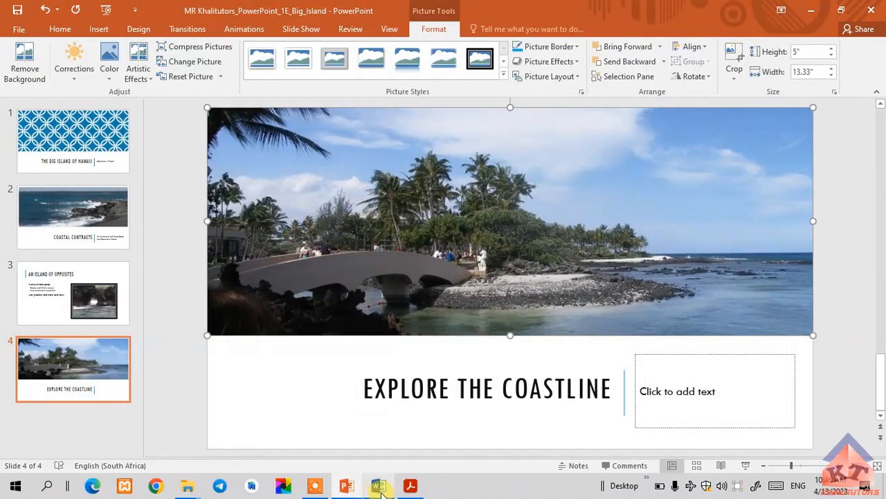
pyautogui.click(378, 485)
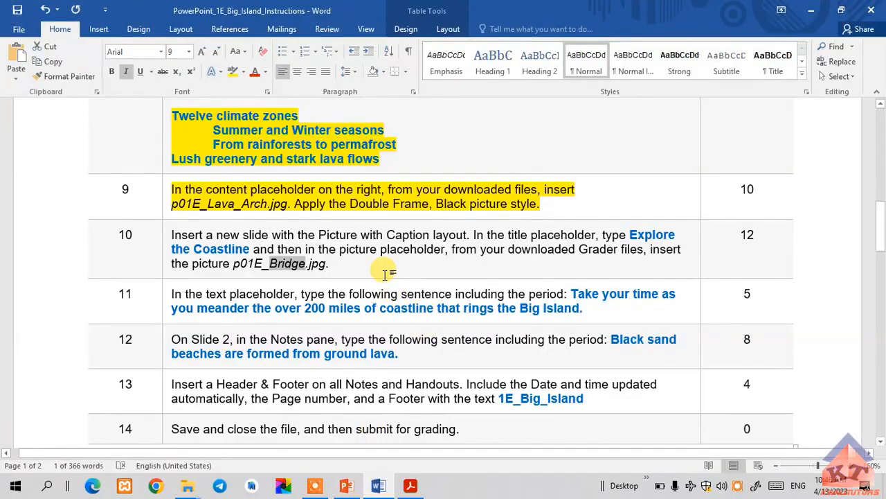